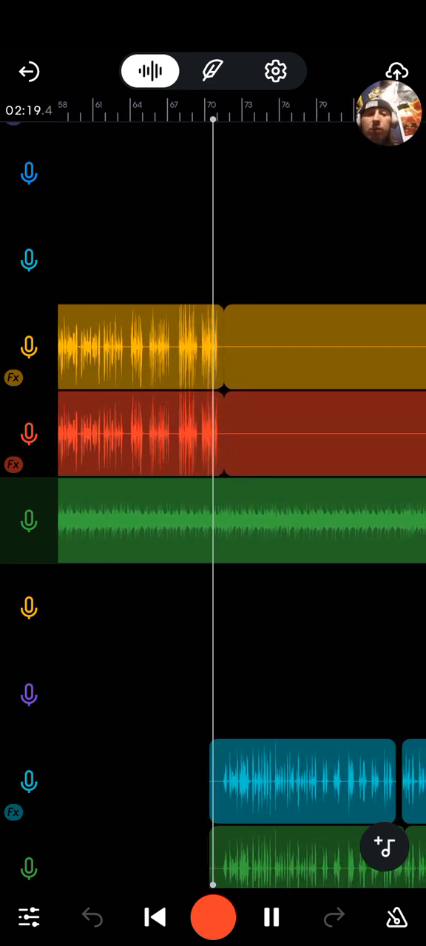
- Switch to the lyrics page showing the verse beginning "Nowadays I'm Skitzo"
{"action": "left_click", "coordinate": [213, 71]}
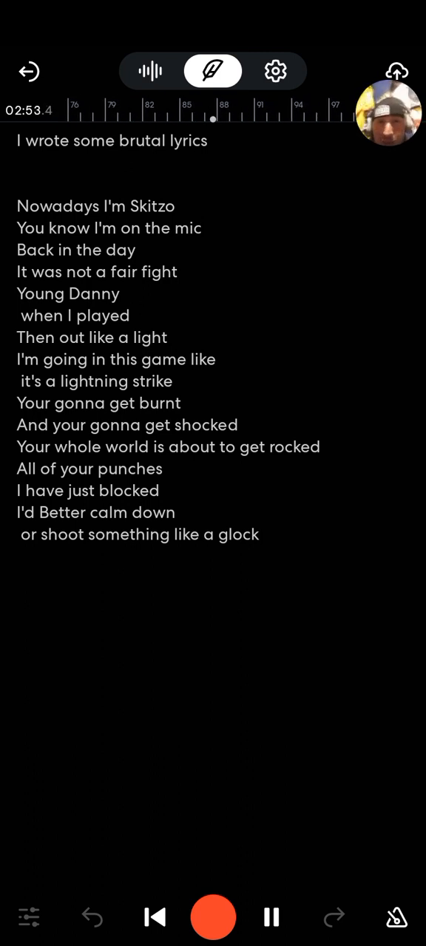
- Return to the multitrack timeline view of the song
{"action": "left_click", "coordinate": [151, 71]}
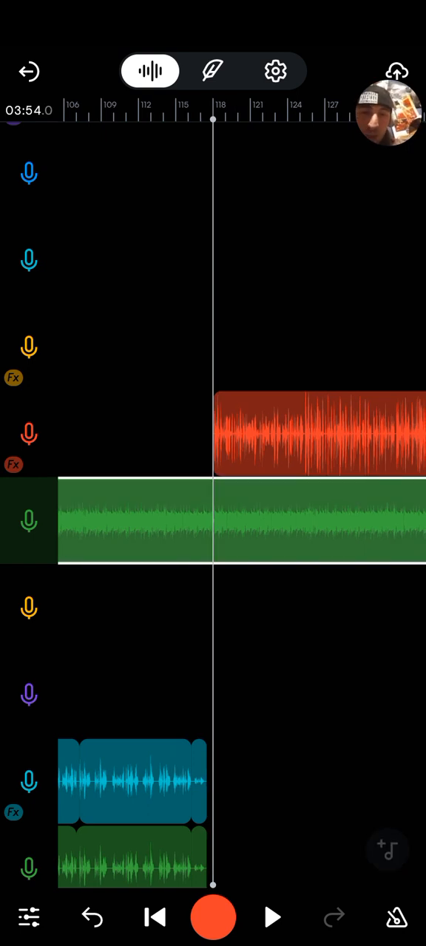
- Bring up the processing options (Gain, Transpose, Fade) for the blue vocal clip
{"action": "left_click", "coordinate": [133, 521]}
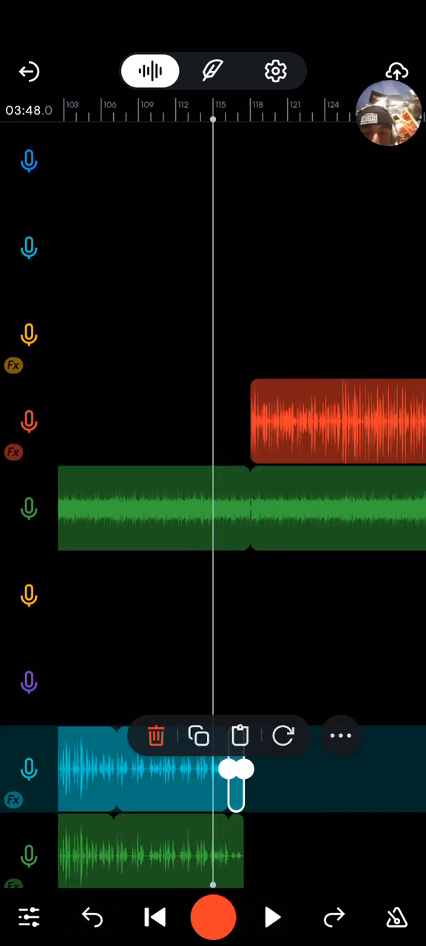
{"action": "left_click", "coordinate": [340, 736]}
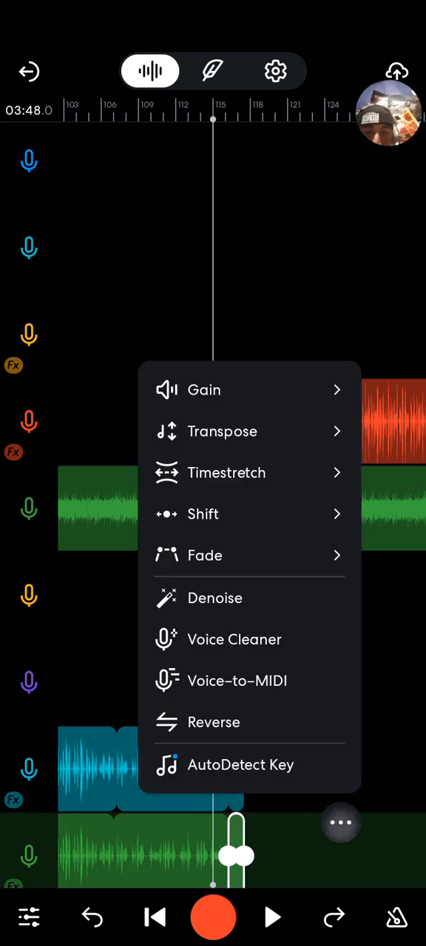
- Boost the vocal clip gains: blue clip to about +10 dB, green clip to about +20.7 dB, then the short blue section
{"action": "left_click", "coordinate": [204, 391]}
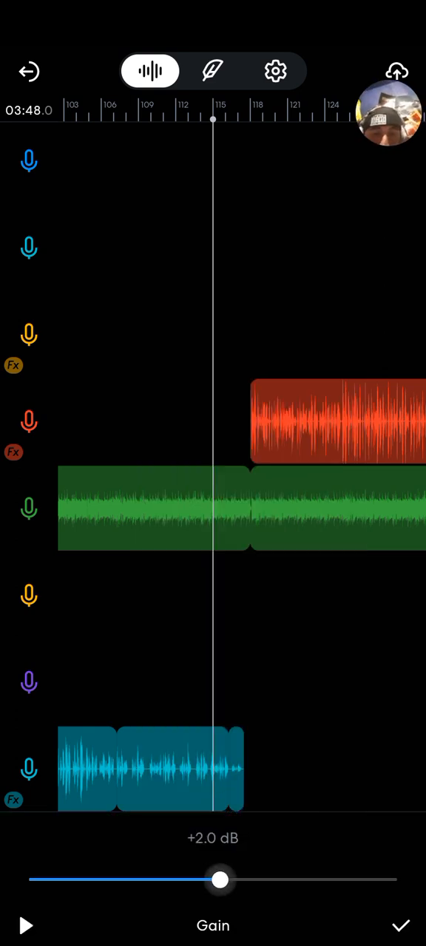
{"action": "left_click_drag", "start_coordinate": [219, 880], "coordinate": [275, 880]}
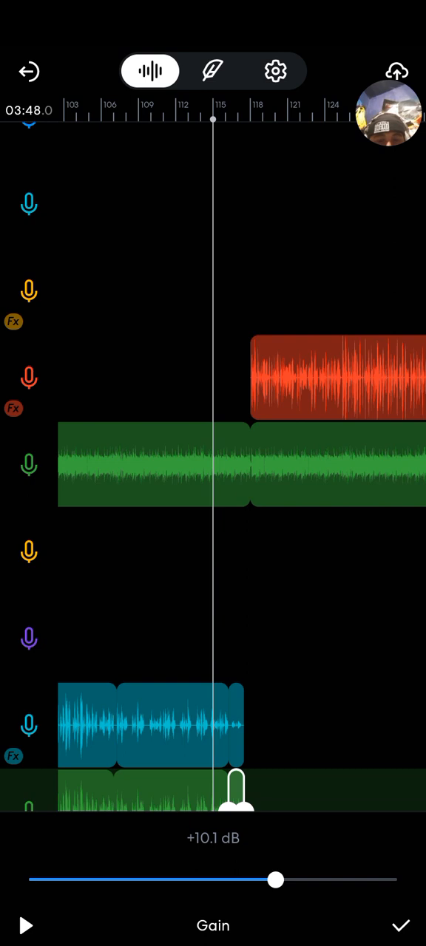
{"action": "left_click", "coordinate": [400, 926]}
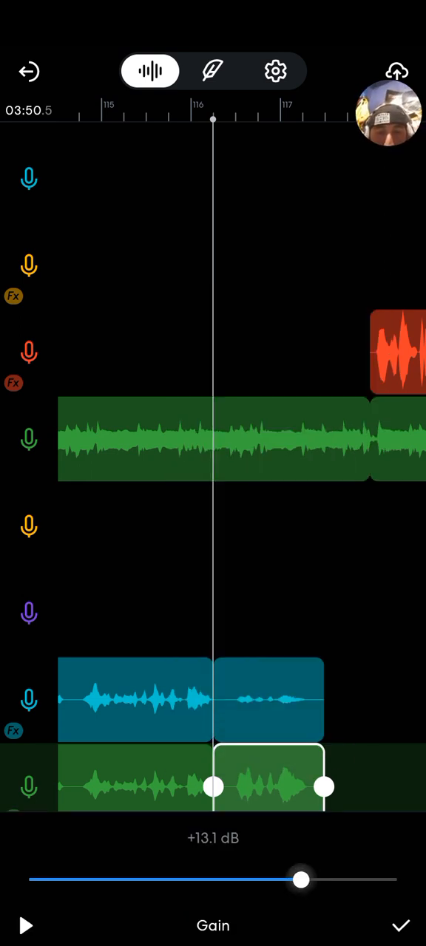
{"action": "left_click_drag", "start_coordinate": [300, 880], "coordinate": [328, 880]}
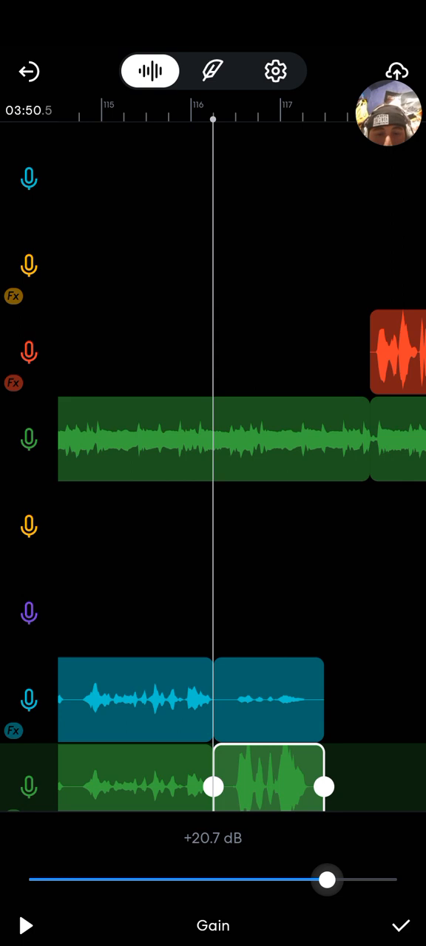
{"action": "left_click", "coordinate": [399, 925]}
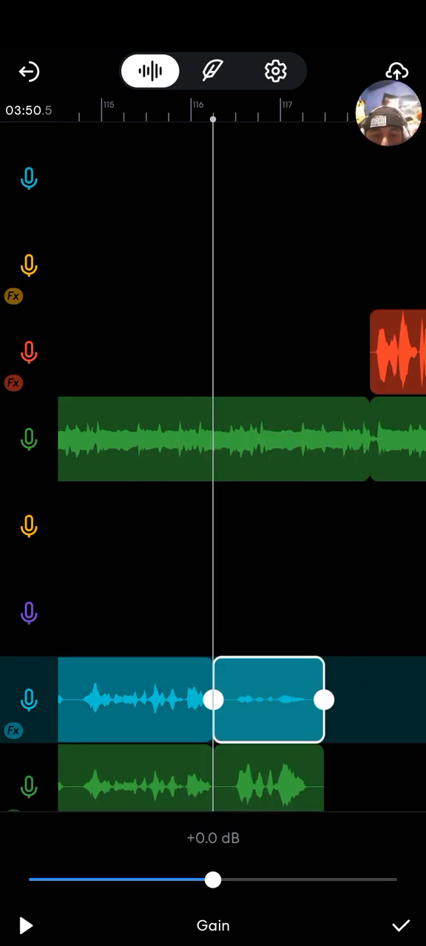
{"action": "left_click_drag", "start_coordinate": [213, 879], "coordinate": [278, 880]}
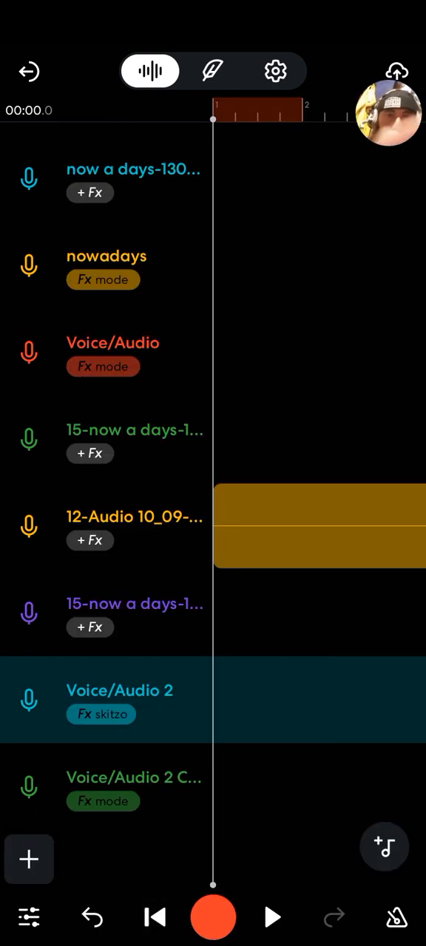
- Go to the New Revision publishing screen for the song
{"action": "left_click", "coordinate": [397, 71]}
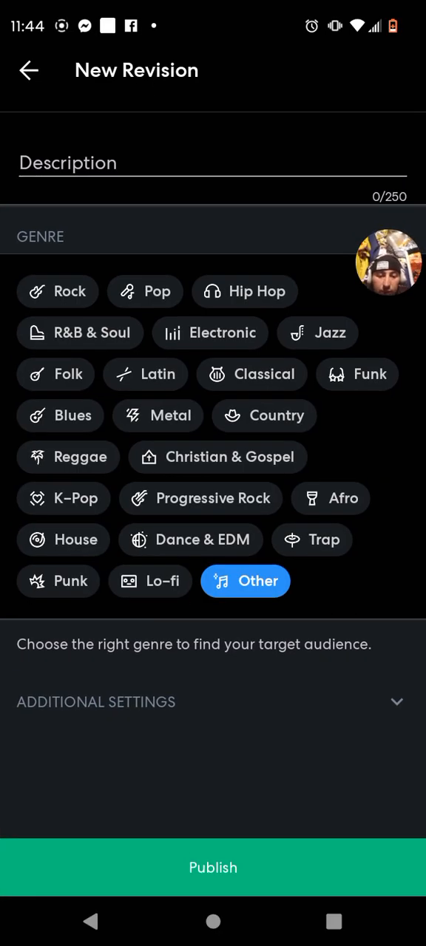
- Leave the New Revision screen and return to the studio timeline
{"action": "left_click", "coordinate": [213, 866]}
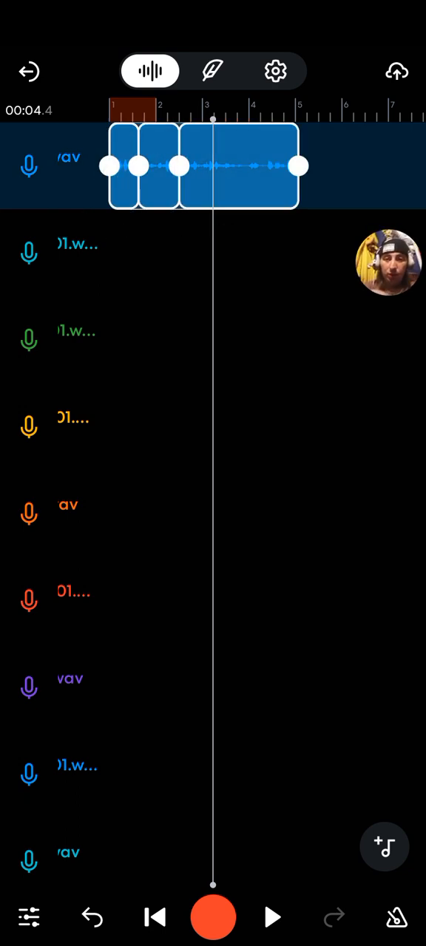
- Raise the top track clip's volume so its waveform is full and loud
{"action": "left_click", "coordinate": [329, 133]}
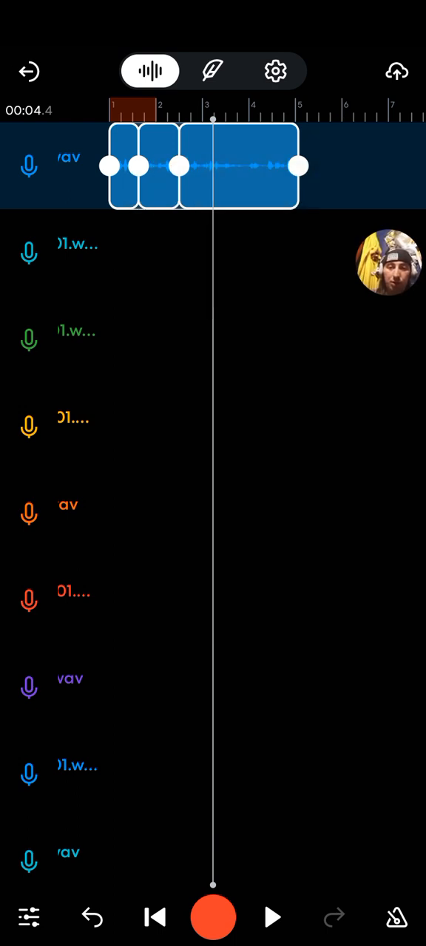
{"action": "left_click", "coordinate": [204, 165]}
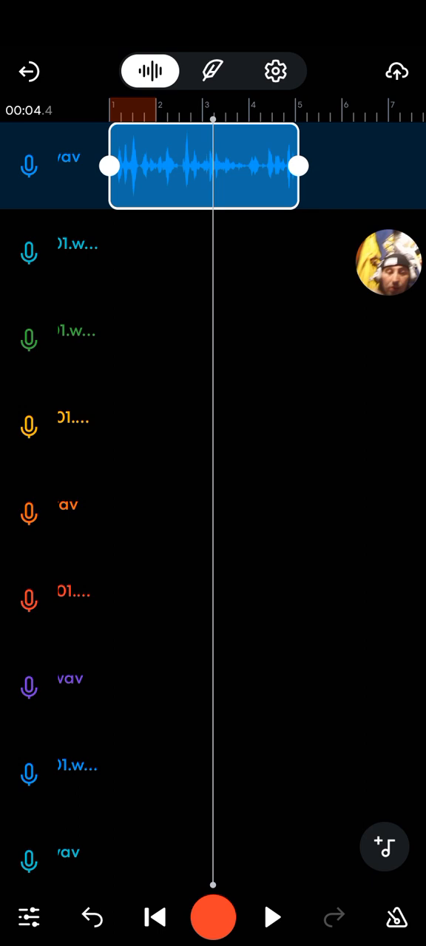
{"action": "scroll", "scroll_direction": "down", "scroll_amount": 3}
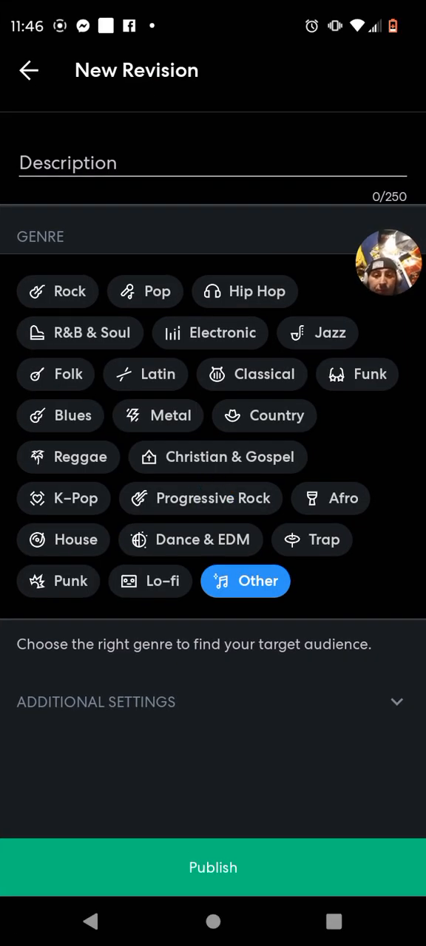
- Publish the new revision and let the song play back in the studio
{"action": "left_click", "coordinate": [213, 866]}
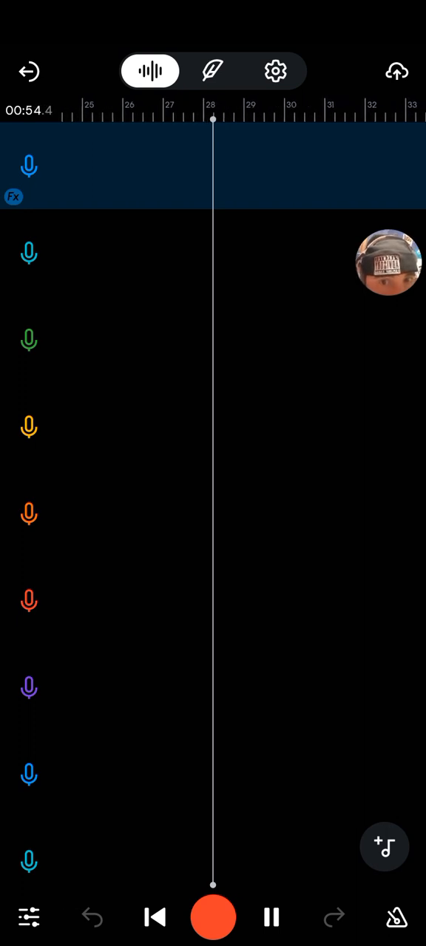
{"action": "left_click_drag", "start_coordinate": [100, 381], "coordinate": [189, 503]}
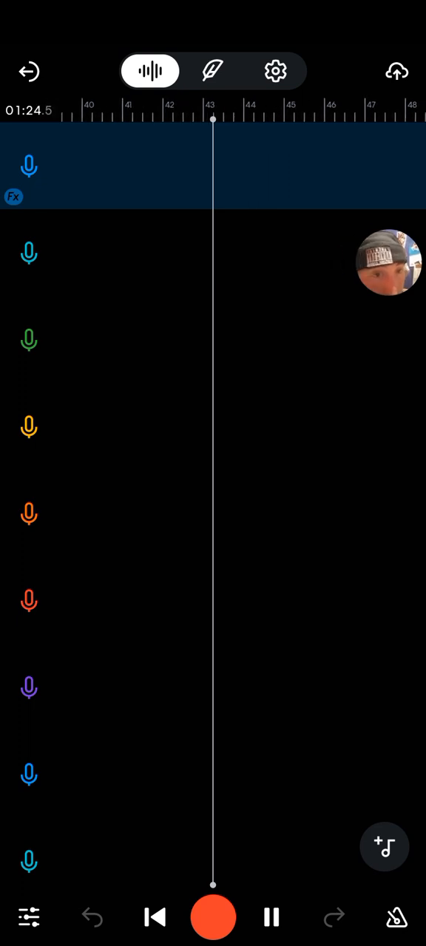
{"action": "left_click_drag", "start_coordinate": [148, 362], "coordinate": [121, 491]}
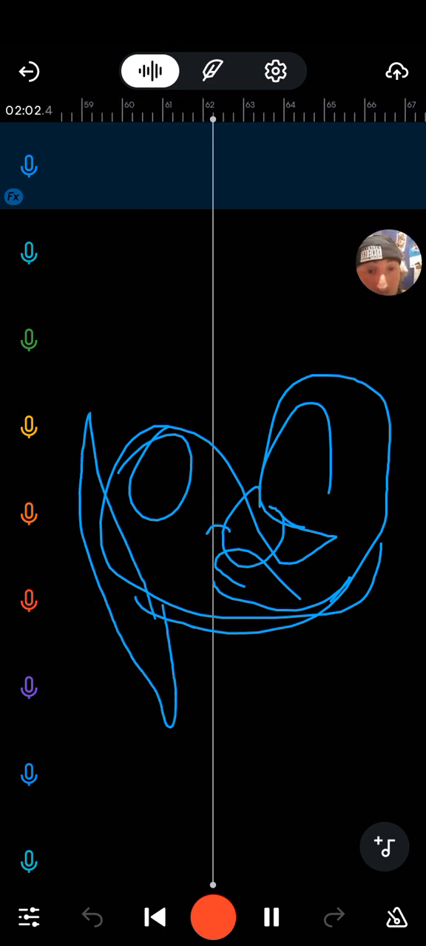
{"action": "left_click_drag", "start_coordinate": [180, 747], "coordinate": [343, 639]}
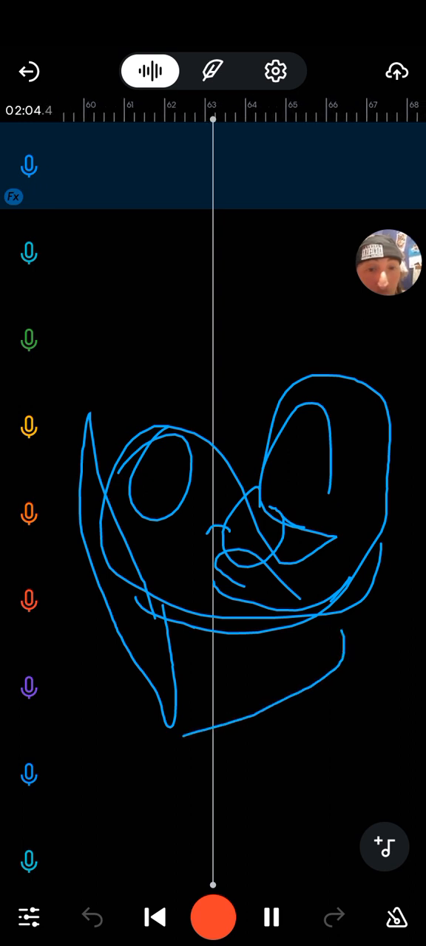